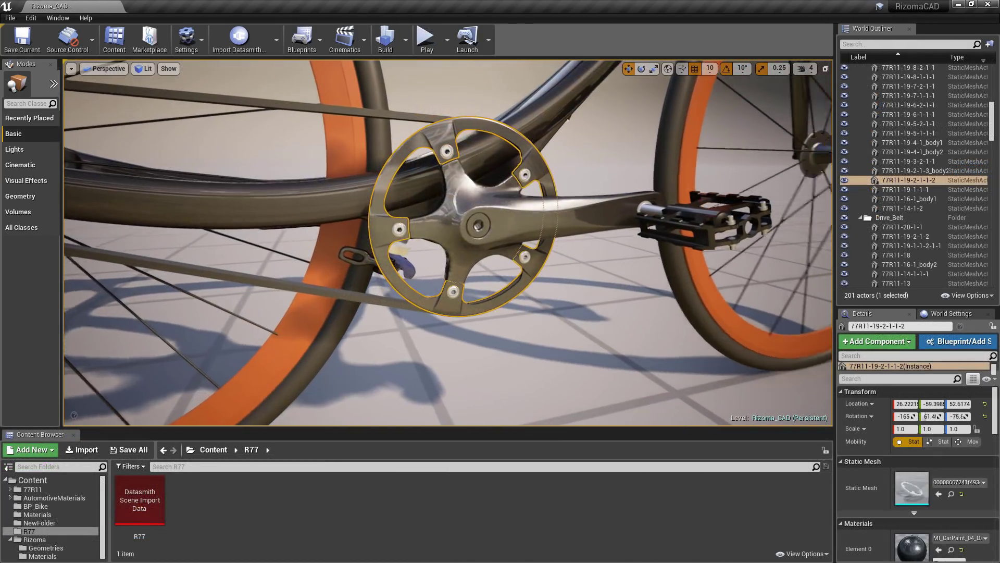
# - Open the Motus_Viz level and expand Motus_MSTR > Geometries in the World Outliner
pyautogui.click(580, 358)
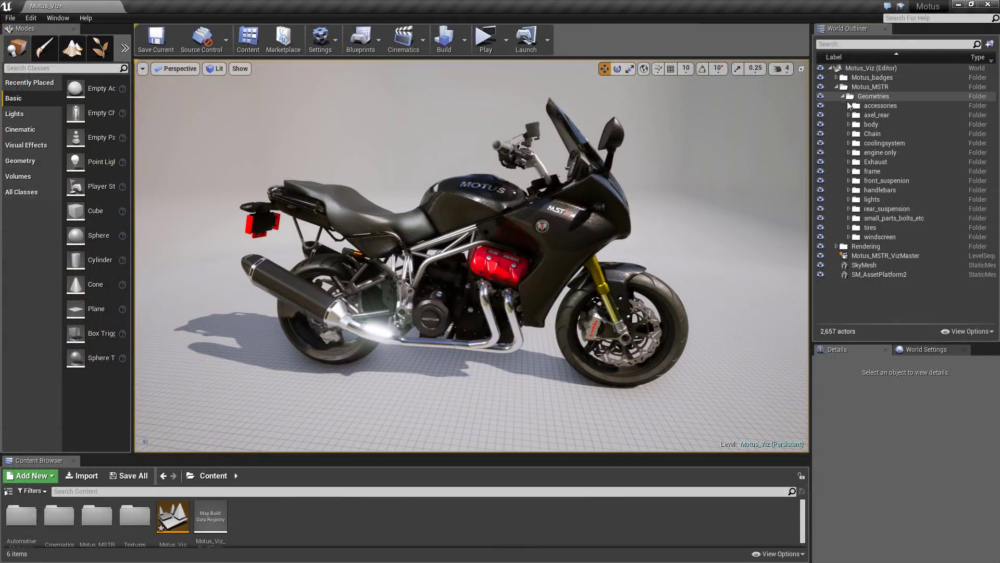
# - Show the Datasmith Importers list from the Import CAD dropdown in the Untitled level
pyautogui.click(848, 105)
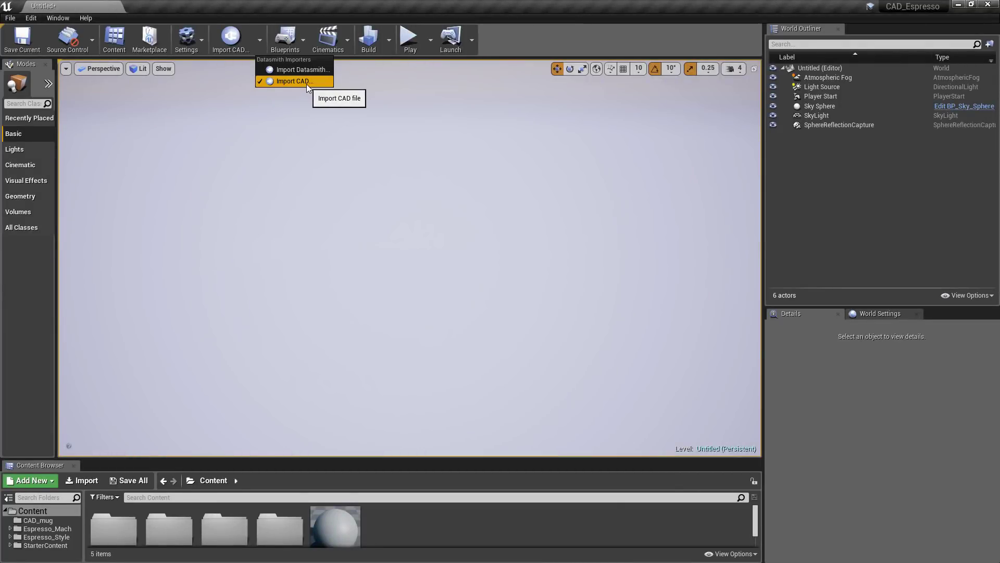
# - Import the Rhino espresso machine model with Import CAD as Espresso_Mach_Root
pyautogui.click(293, 81)
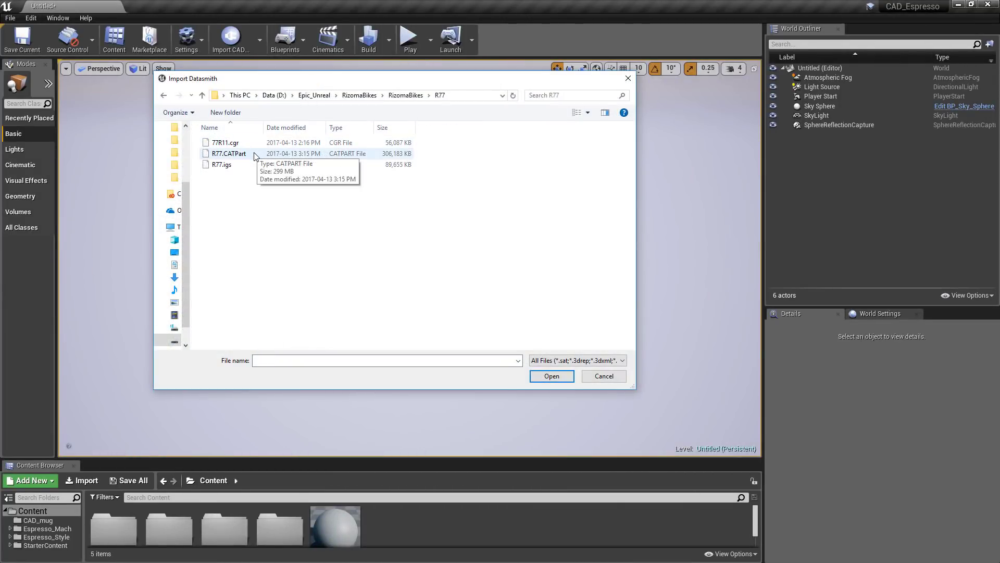
pyautogui.click(228, 153)
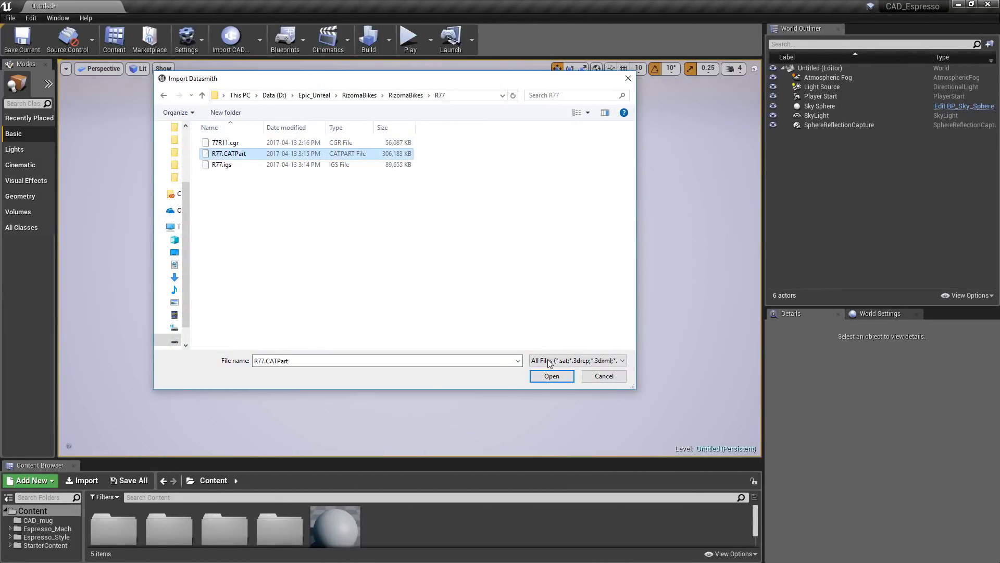
pyautogui.click(575, 360)
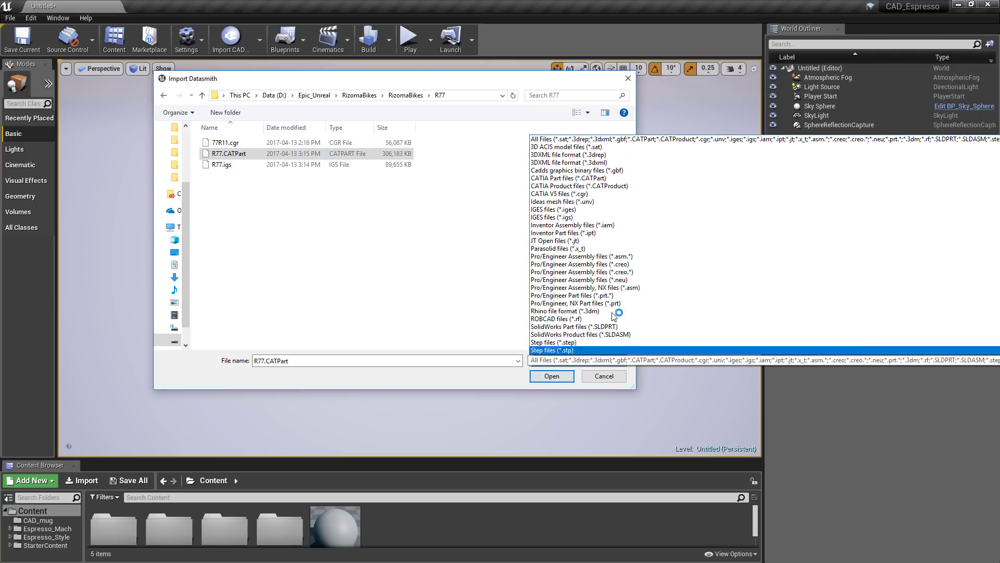
pyautogui.click(584, 287)
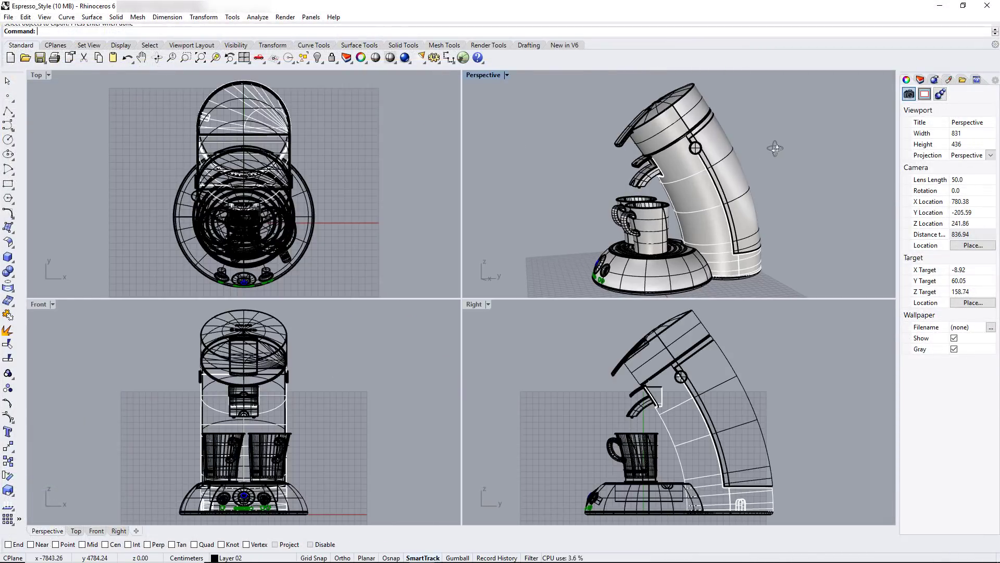
pyautogui.click(9, 17)
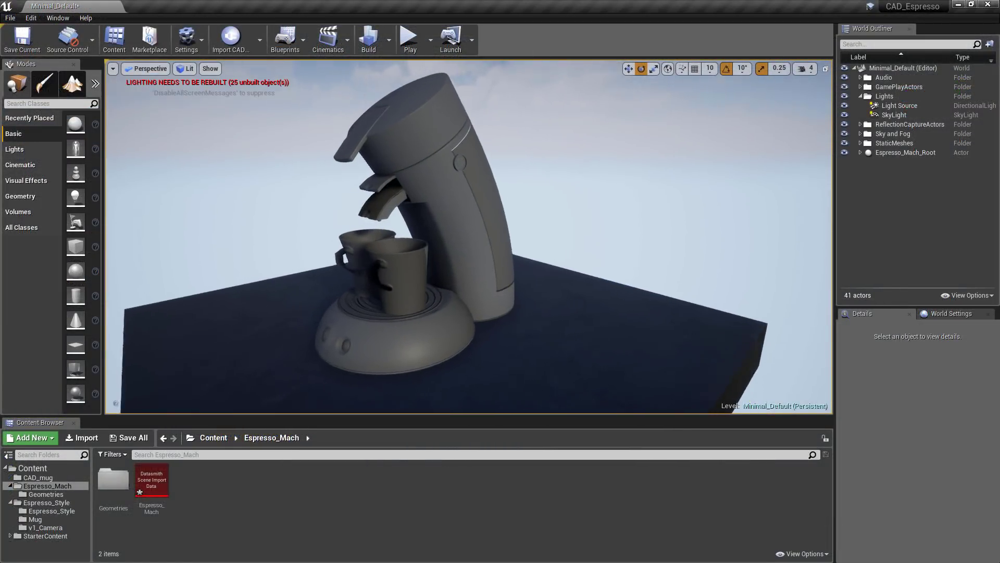
# - Expand Espresso_Mach_Root and choose Reimport on the Espresso_Mach scene import data
pyautogui.click(861, 153)
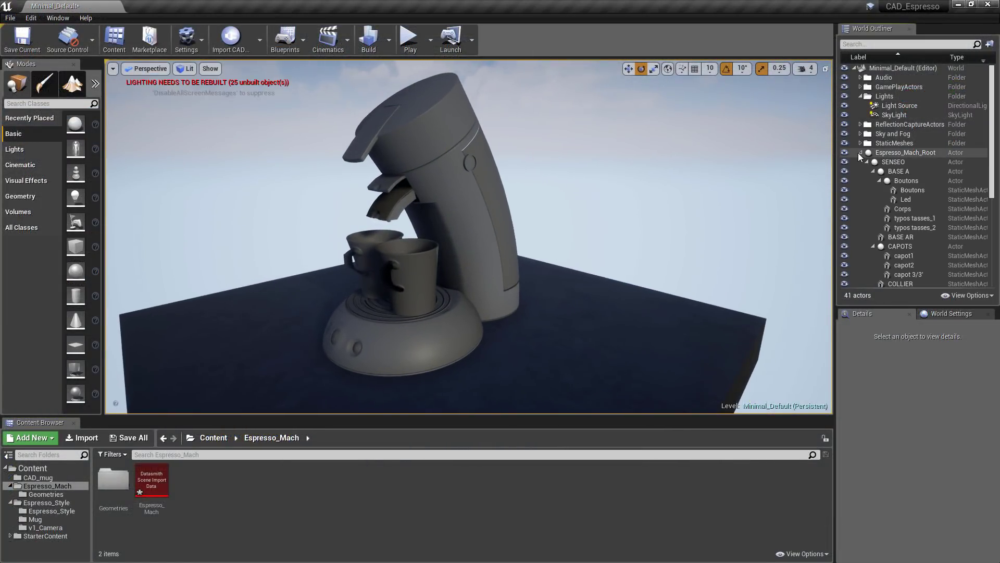
pyautogui.scroll(-3)
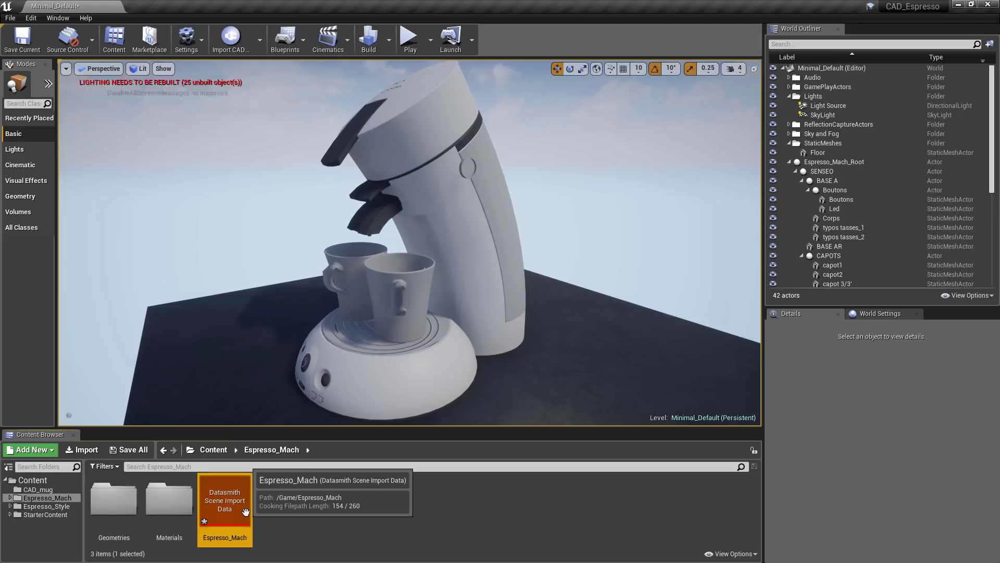
pyautogui.rightClick(225, 509)
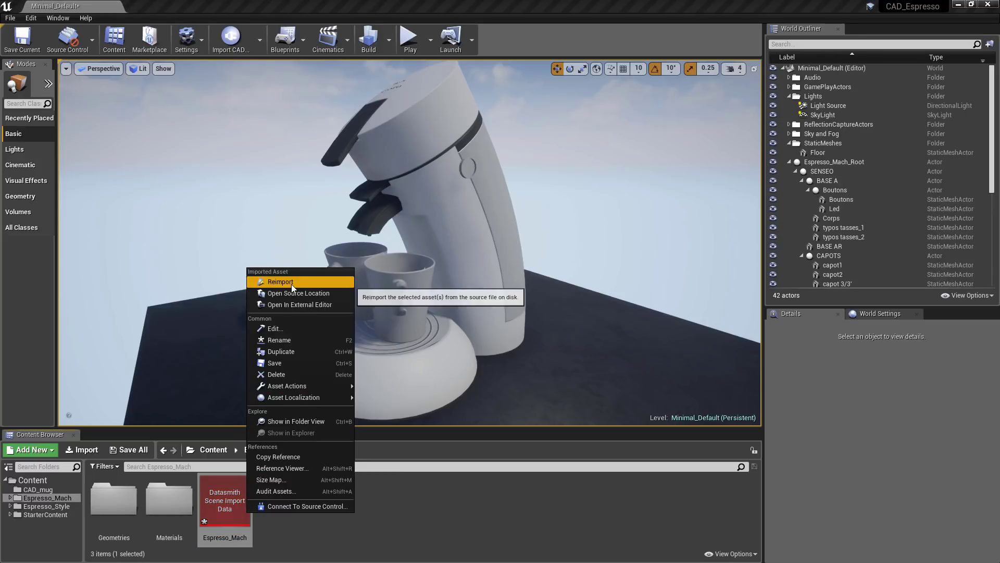
pyautogui.click(280, 282)
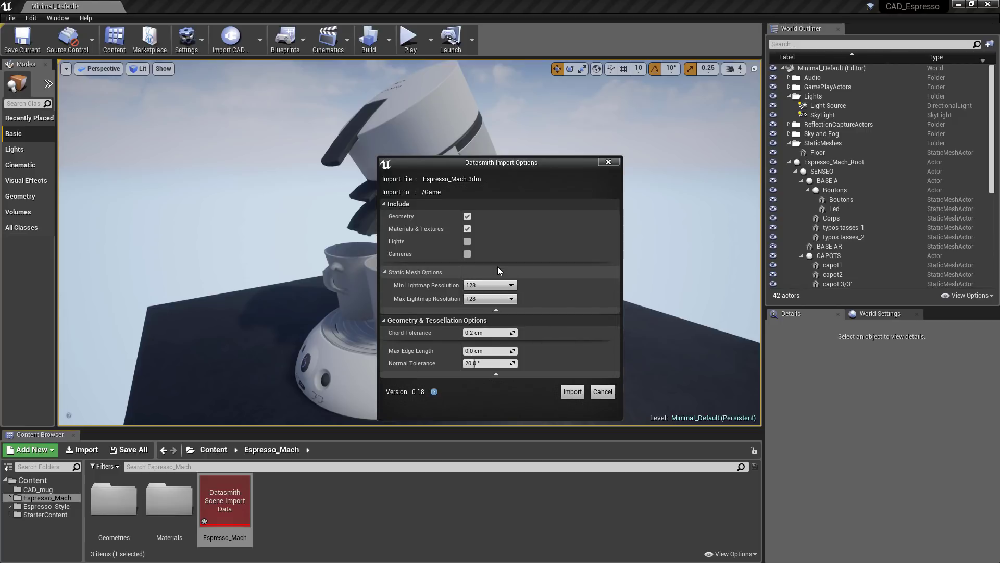
# - Reimport with lightmap resolution 512, max edge length 0.2, chord tolerance 0.18, normal tolerance 25
pyautogui.click(509, 299)
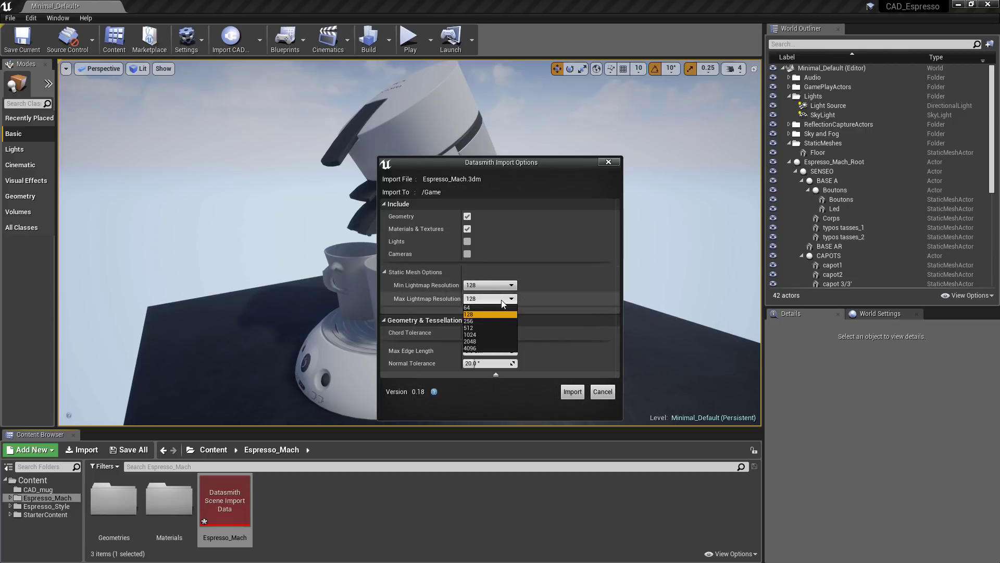
pyautogui.click(468, 327)
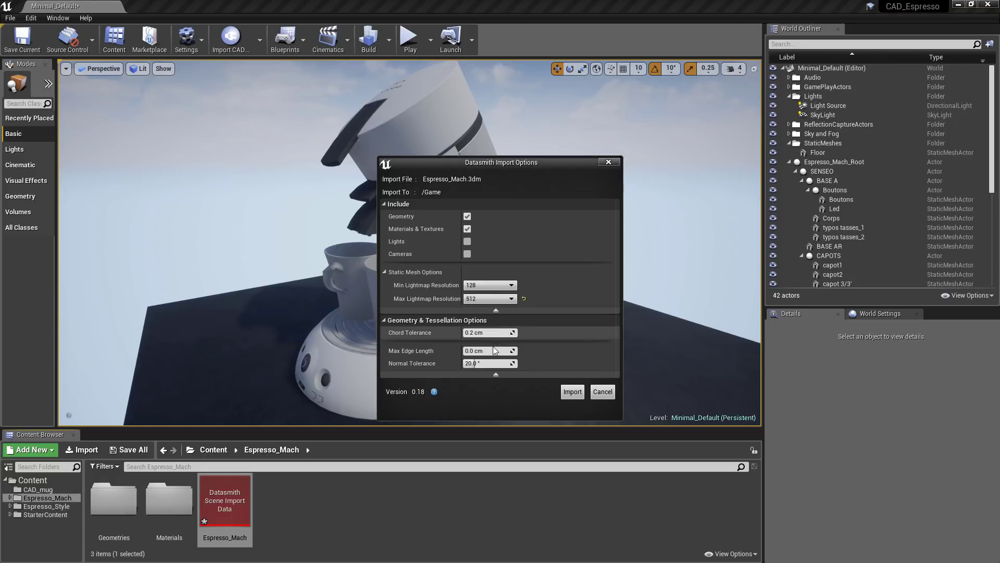
pyautogui.click(488, 350)
pyautogui.write('0.2')
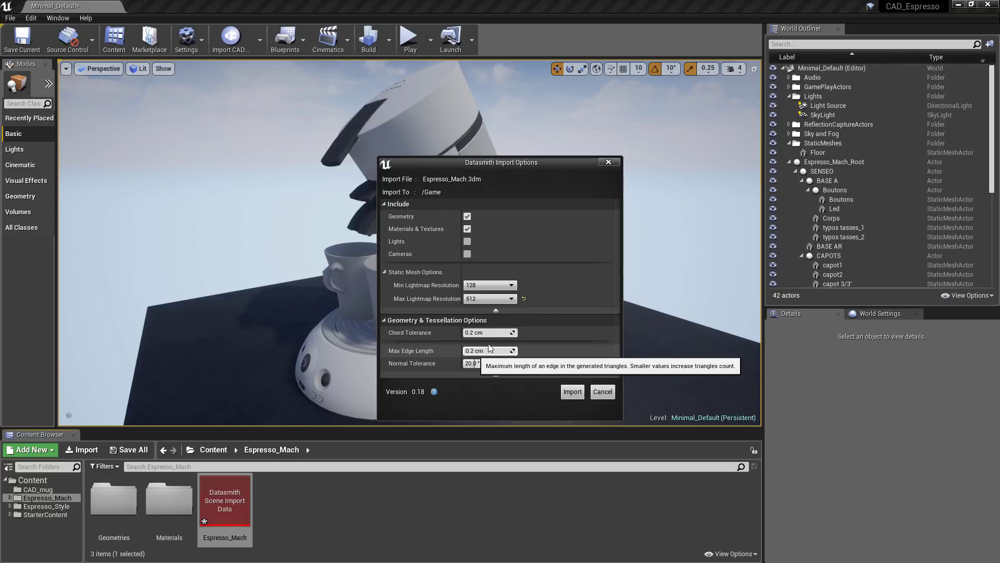
pyautogui.moveTo(486, 333)
pyautogui.write('0.18')
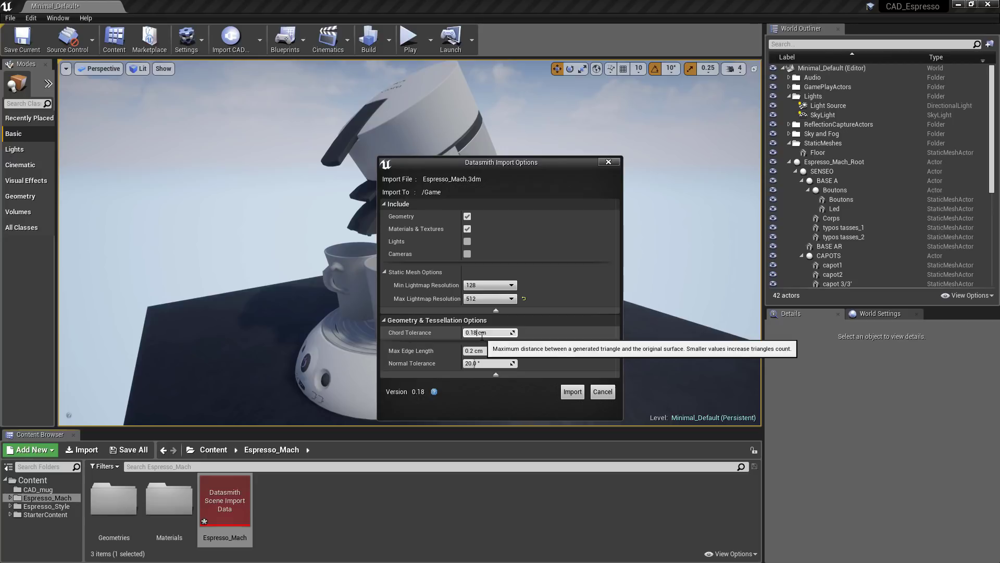
pyautogui.click(488, 363)
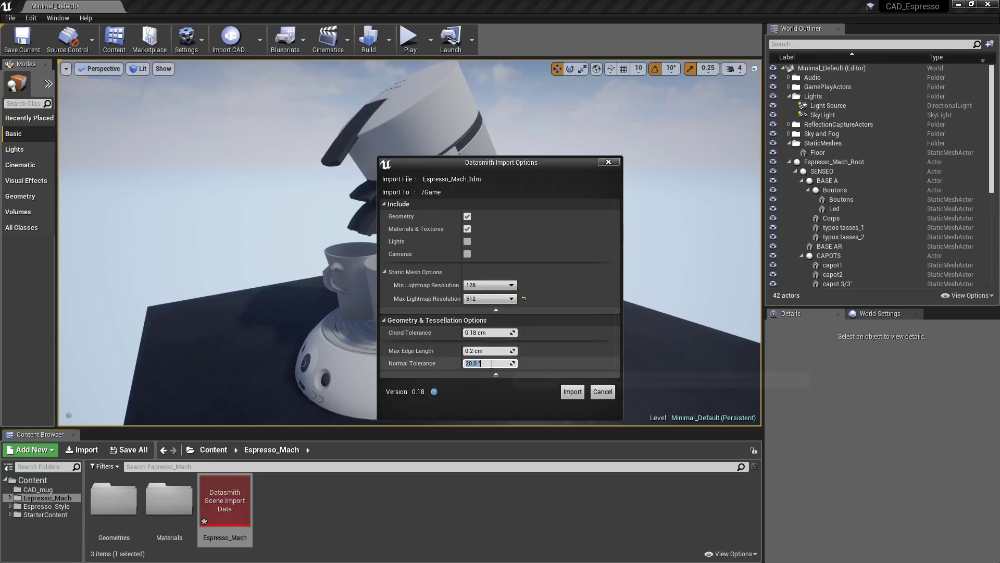
pyautogui.moveTo(488, 364)
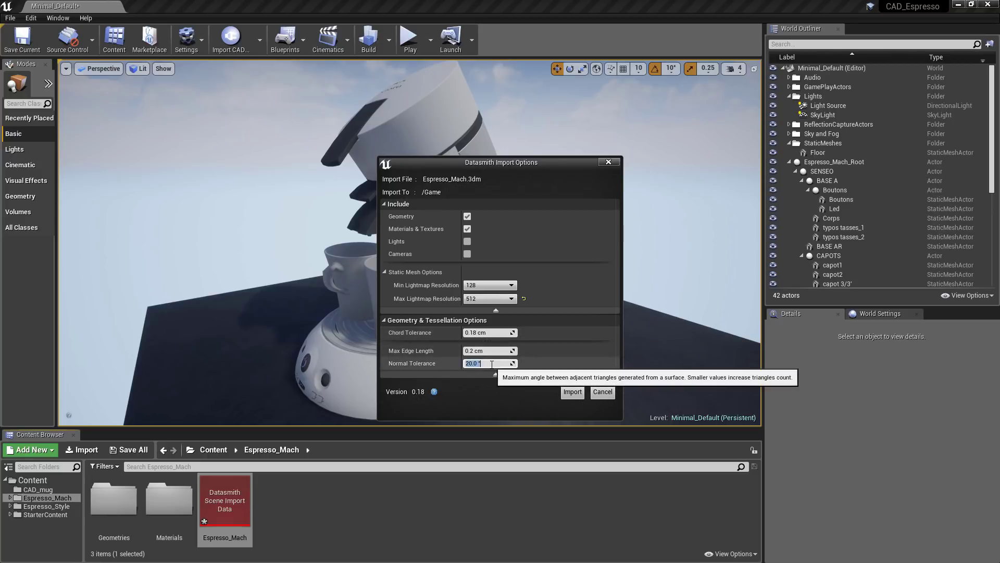
pyautogui.write('25')
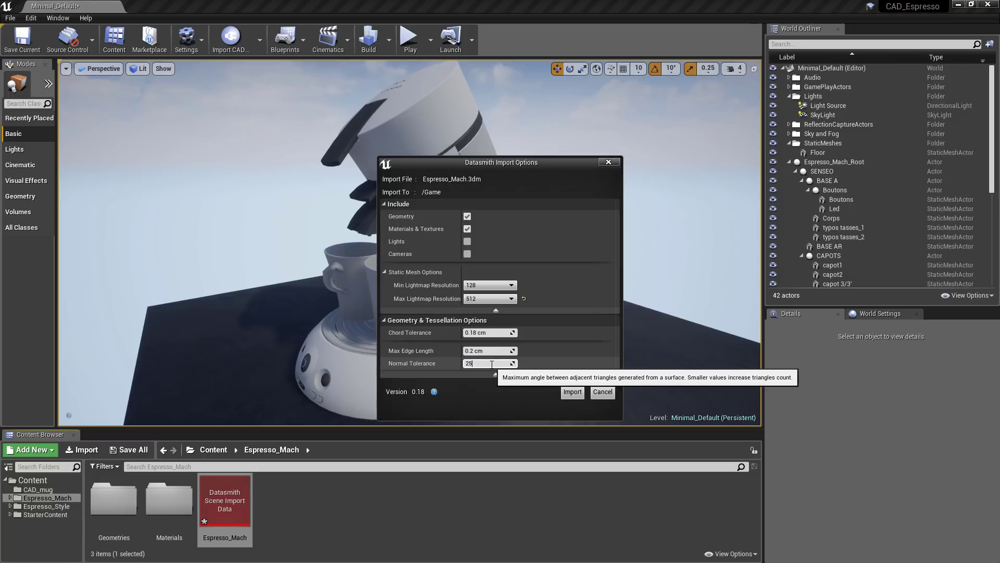
pyautogui.press('enter')
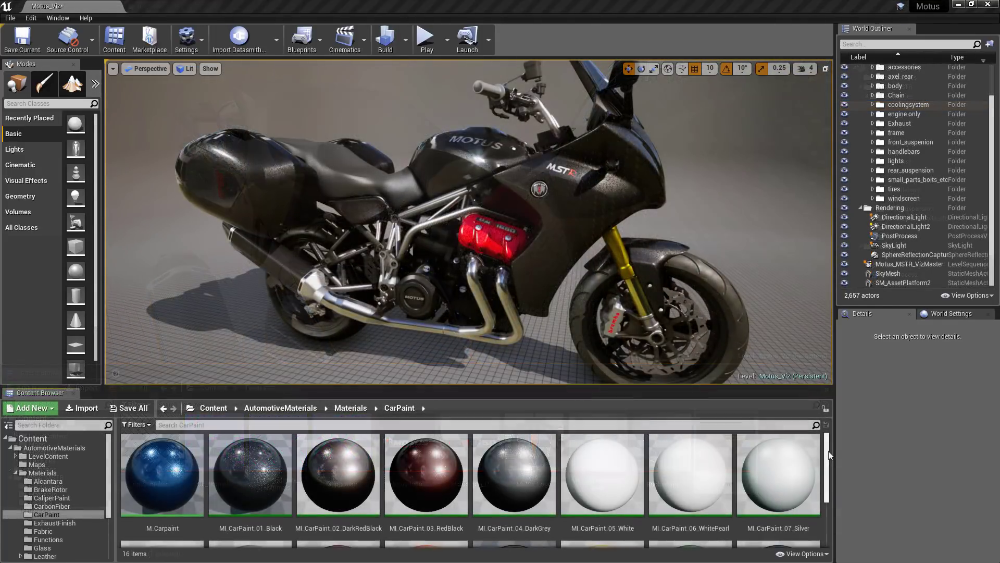
# - Scroll through the 2,687 geometry assets in Content > Motus_MSTR > Geometries
pyautogui.scroll(-3)
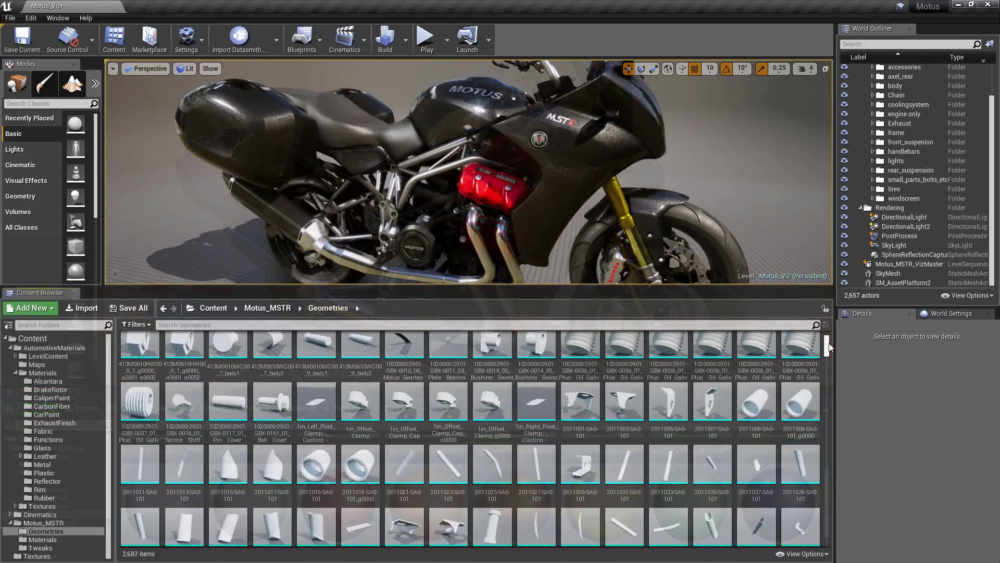
pyautogui.scroll(-3)
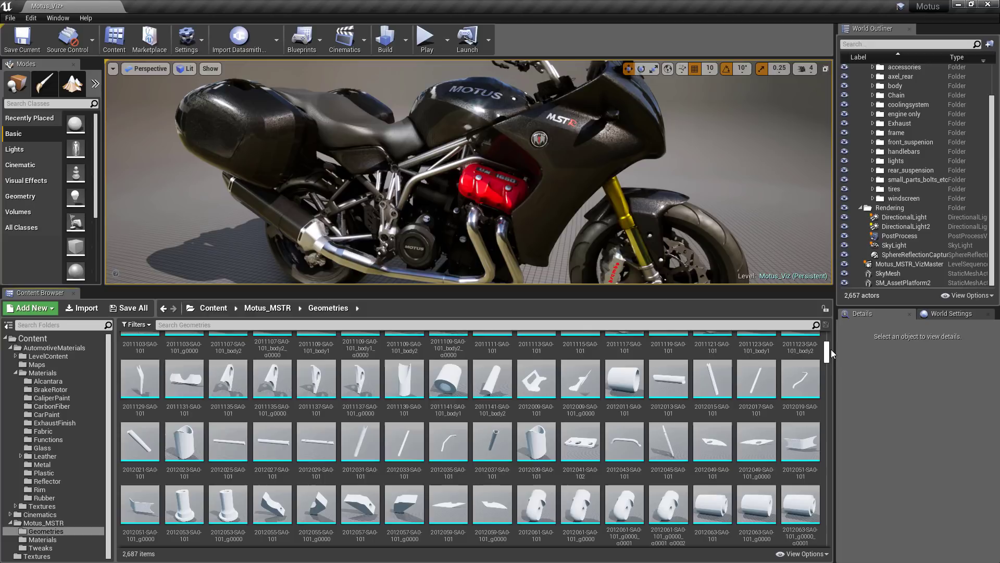
pyautogui.scroll(-3)
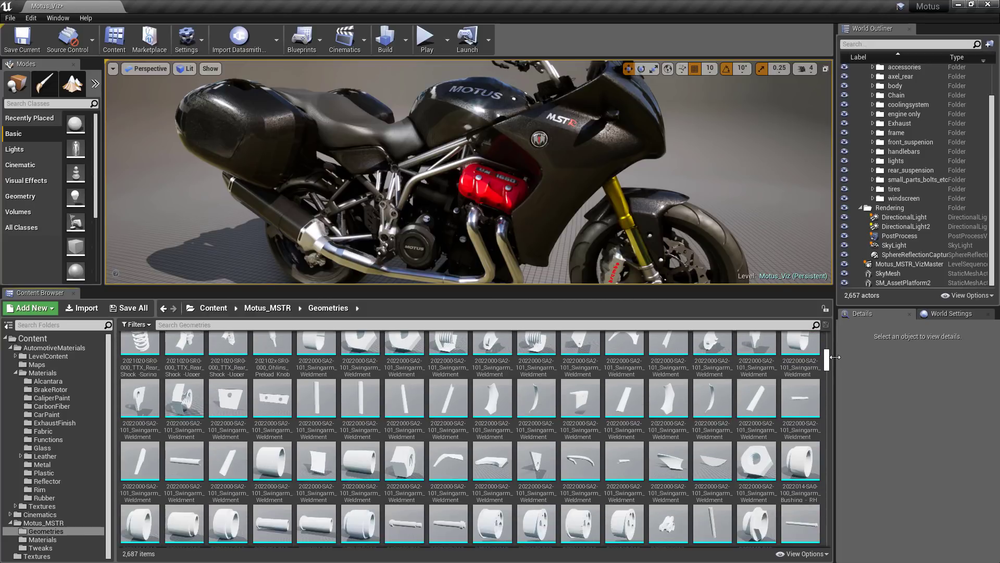
pyautogui.scroll(-3)
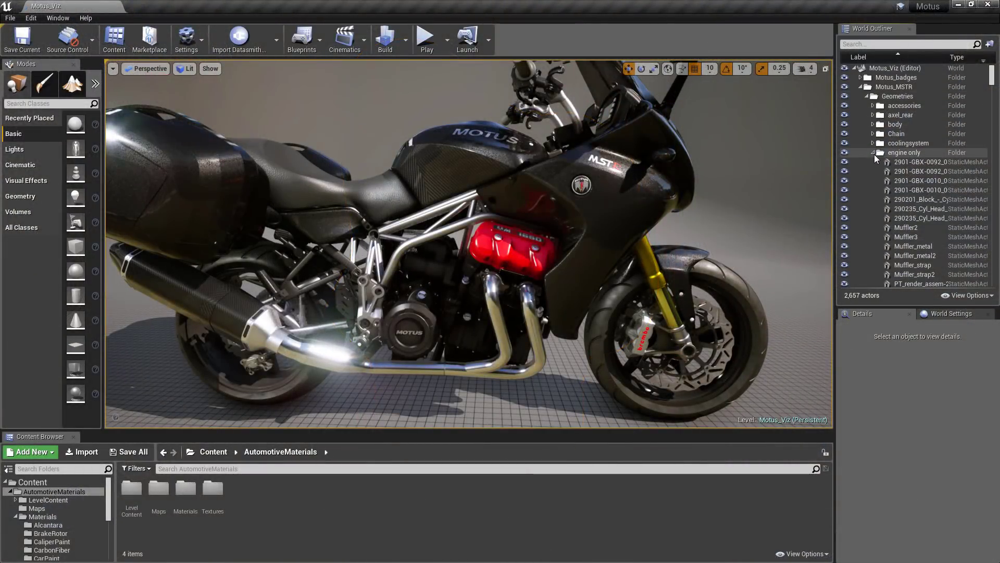
# - Expand the frame, lights and windscreen groups in the World Outliner, then collapse them
pyautogui.click(872, 152)
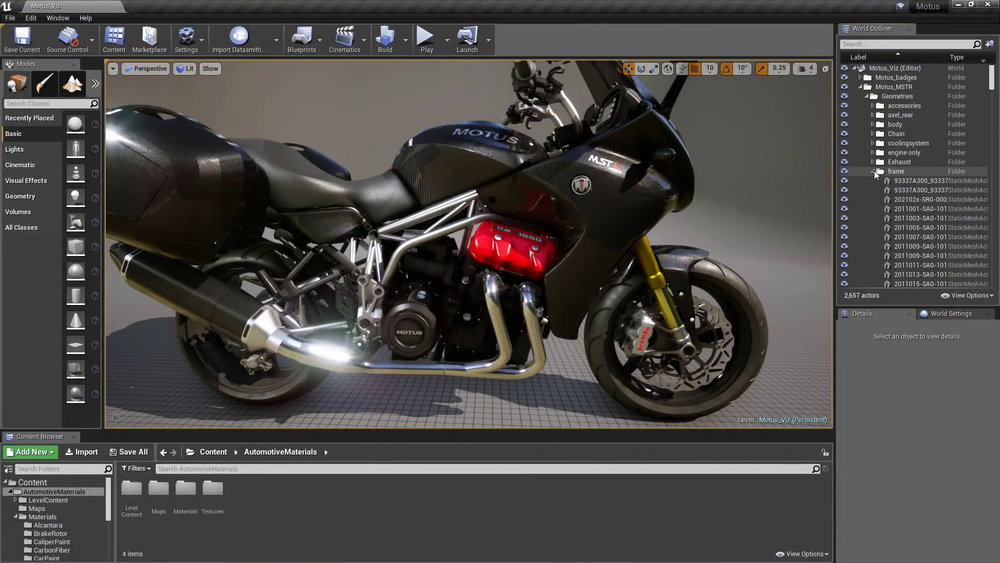
pyautogui.click(873, 171)
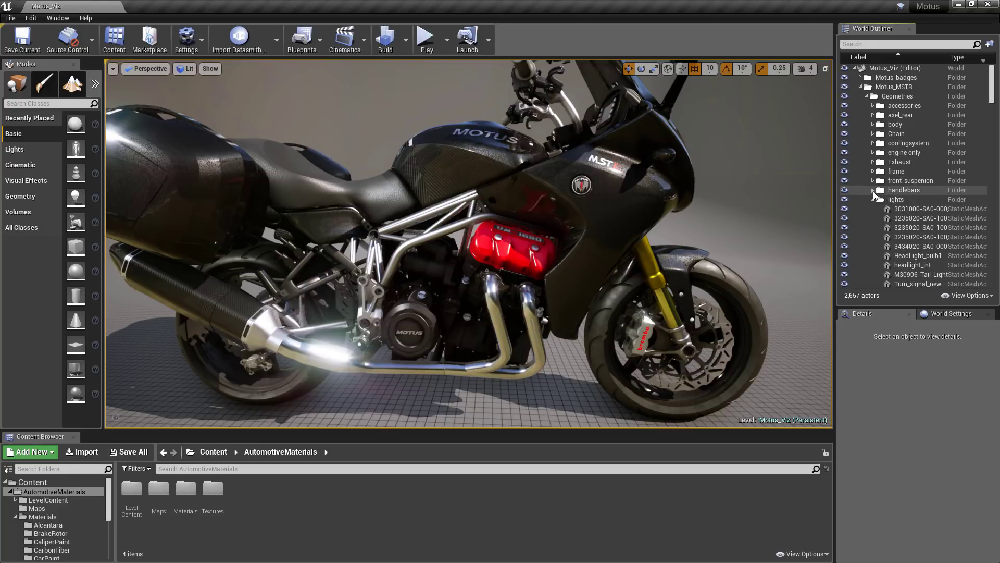
pyautogui.click(873, 208)
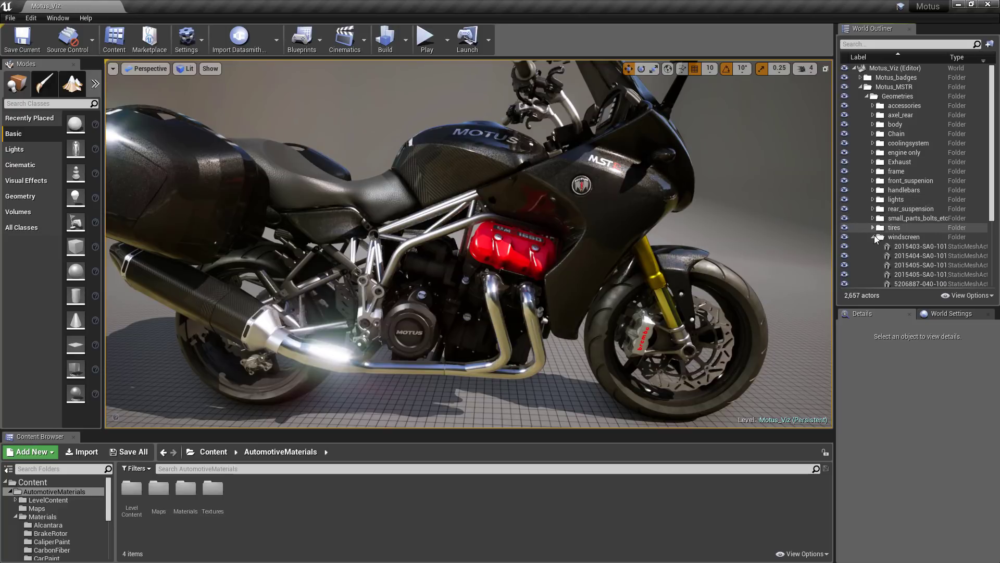
pyautogui.click(873, 236)
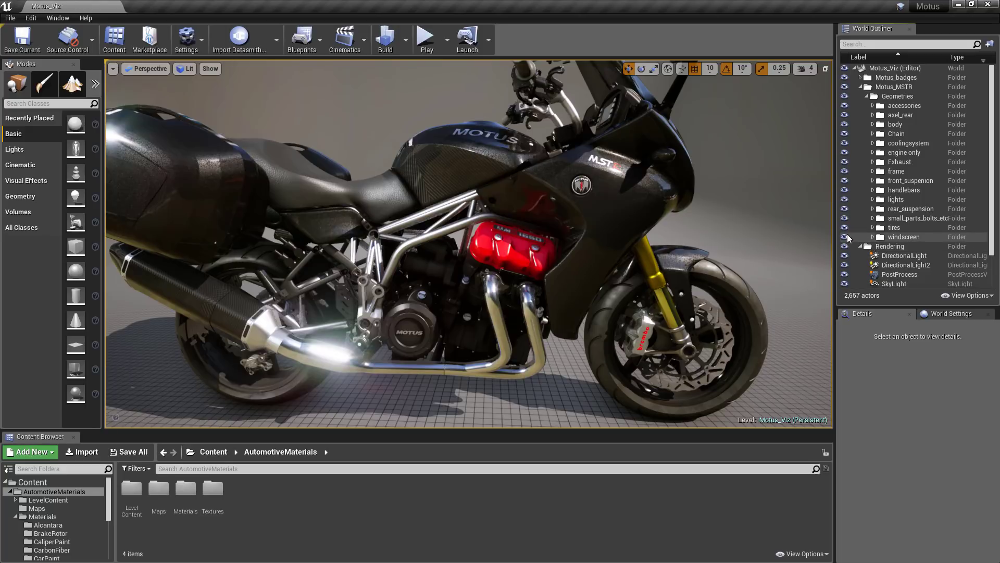